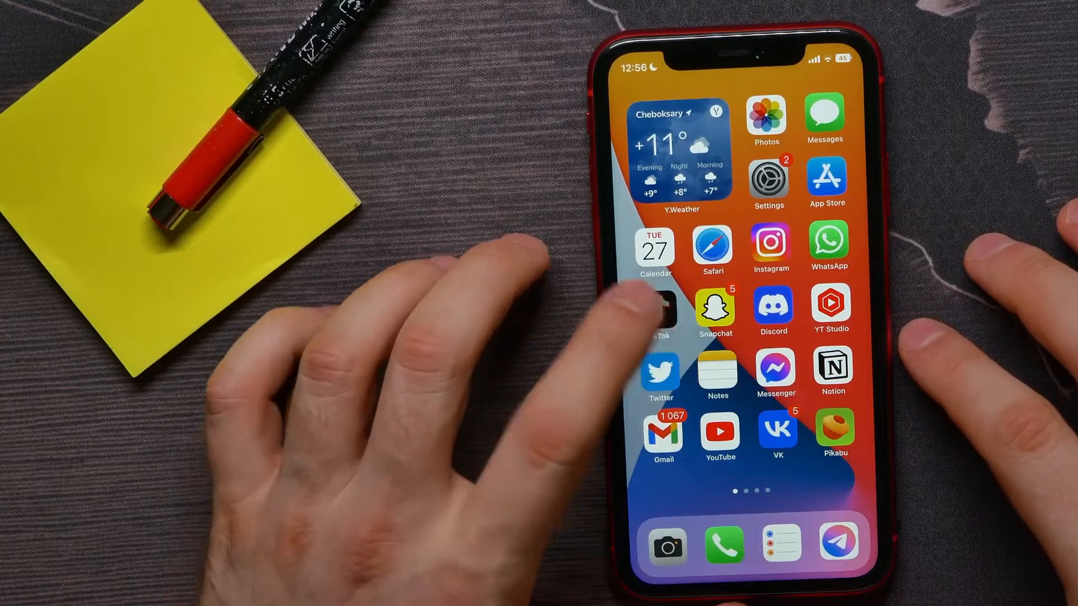
Step: Launch TikTok from the home screen to show the For You feed
{"action": "left_click", "coordinate": [654, 310]}
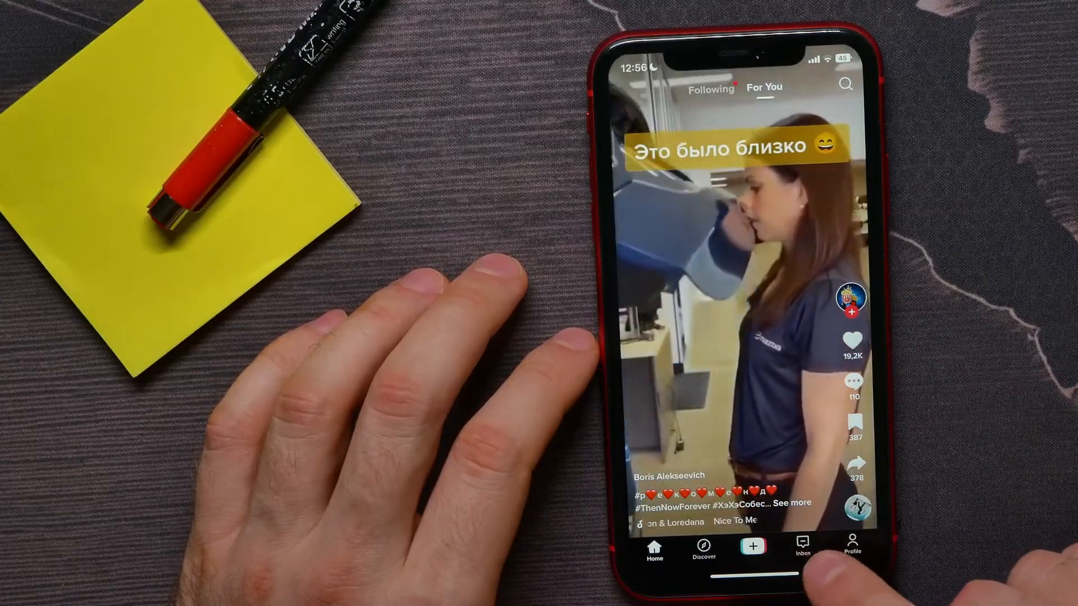
Step: Show the Inbox with all recent account activity notifications
{"action": "left_click", "coordinate": [802, 550]}
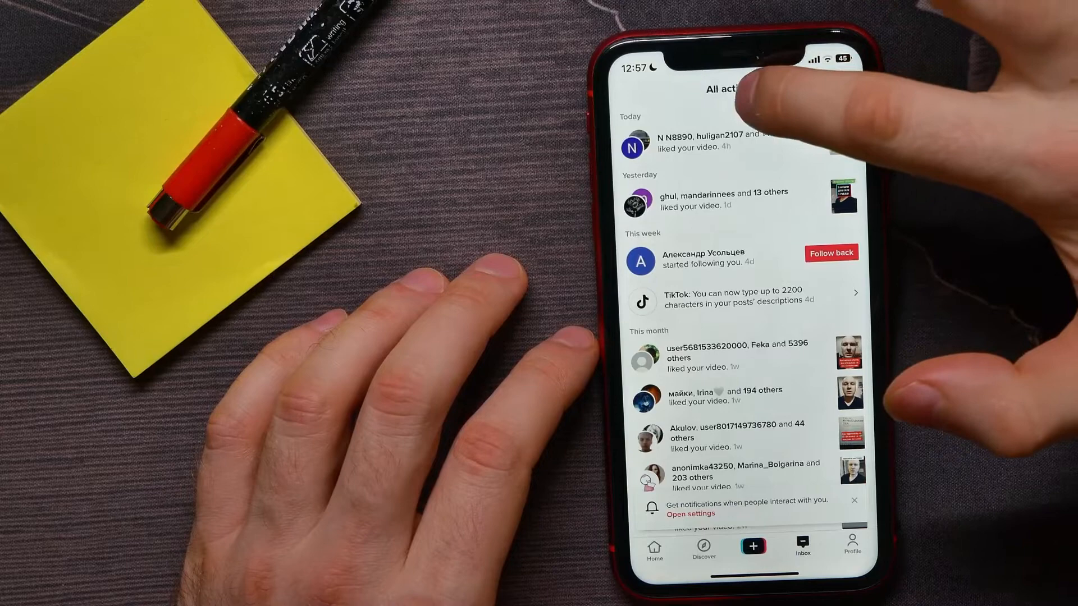
Step: Filter the activity list to Likes only
{"action": "left_click", "coordinate": [733, 88]}
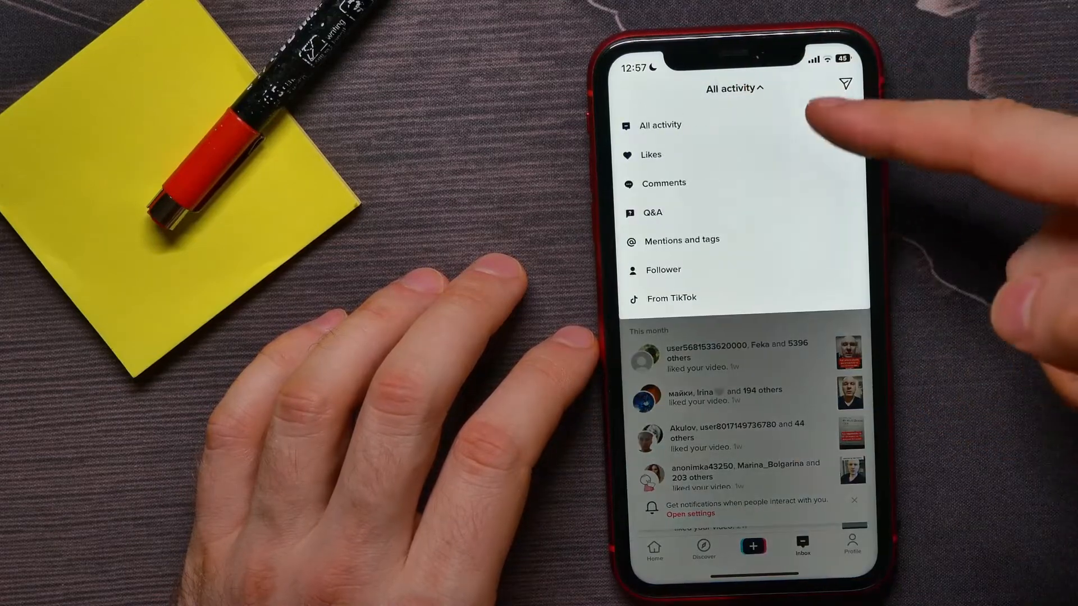
{"action": "left_click", "coordinate": [650, 154]}
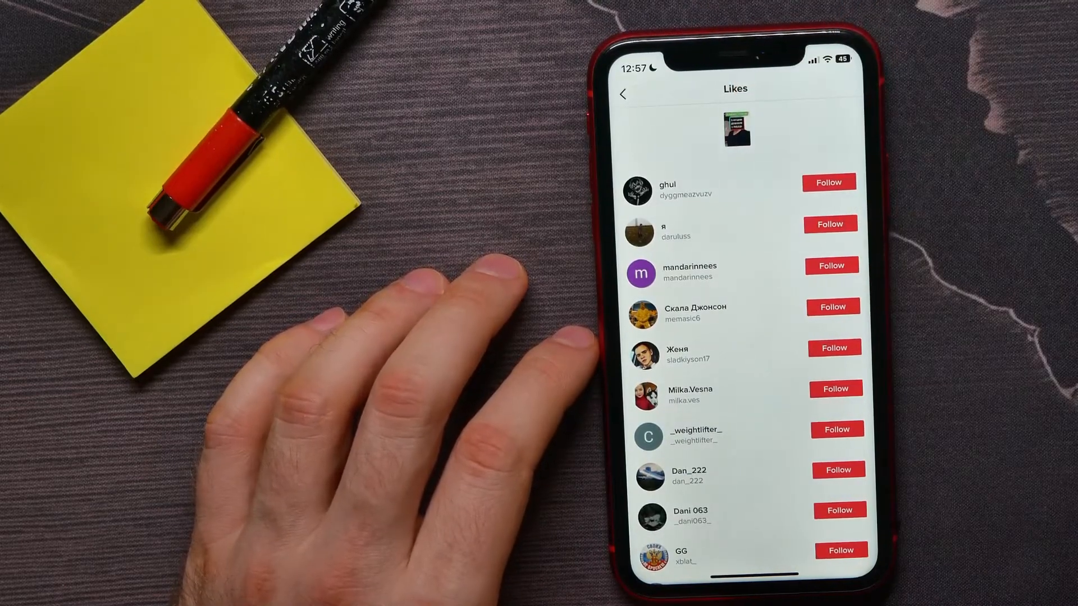
{"action": "scroll", "scroll_direction": "down", "scroll_amount": 3}
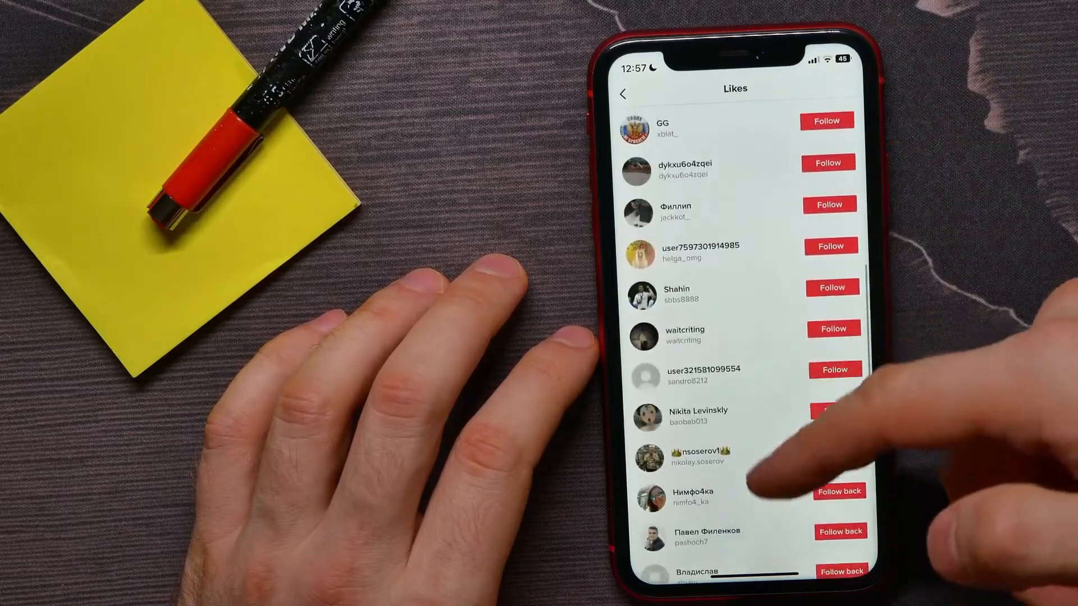
{"action": "scroll", "scroll_direction": "down", "scroll_amount": 3}
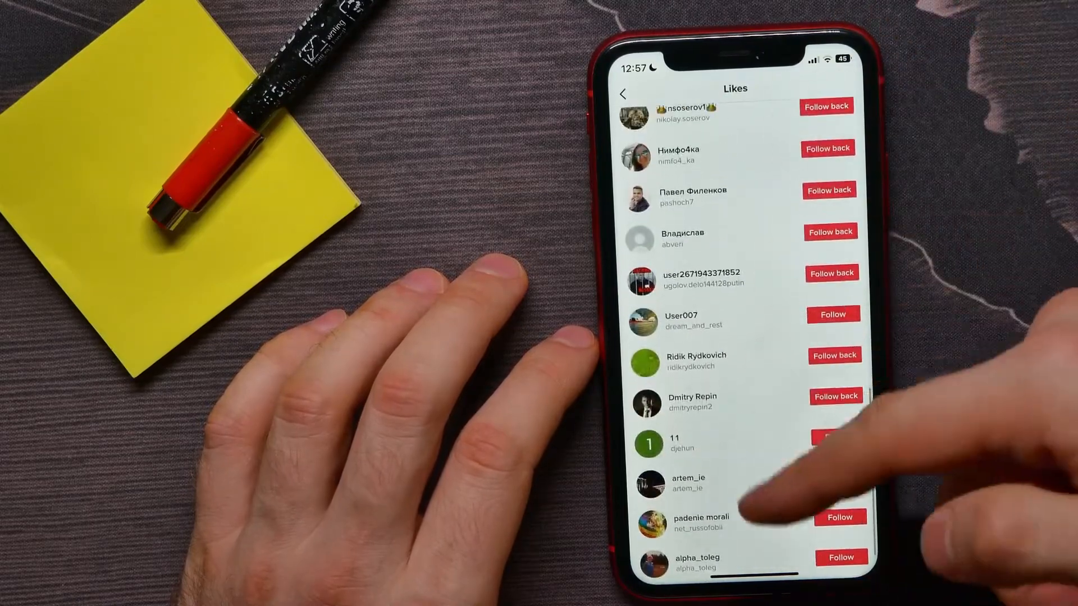
{"action": "scroll", "scroll_direction": "down", "scroll_amount": 3}
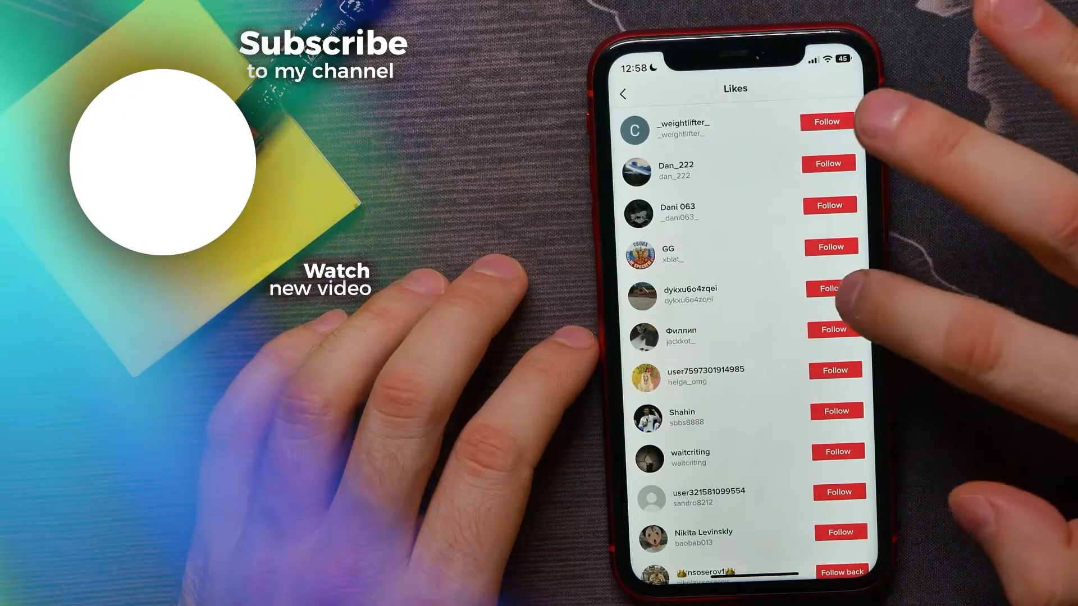
{"action": "left_click", "coordinate": [830, 288]}
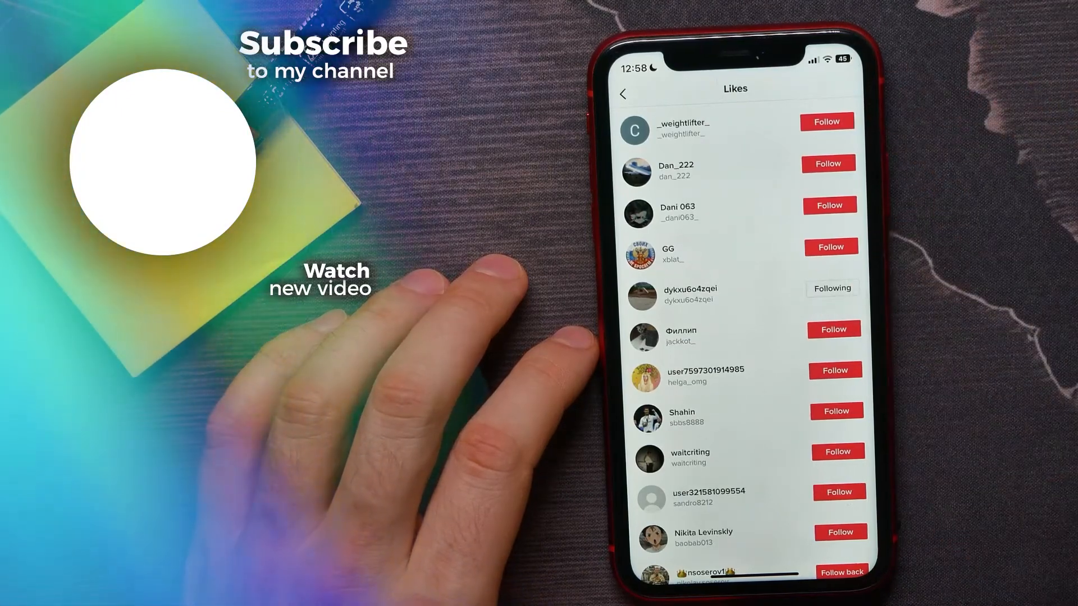